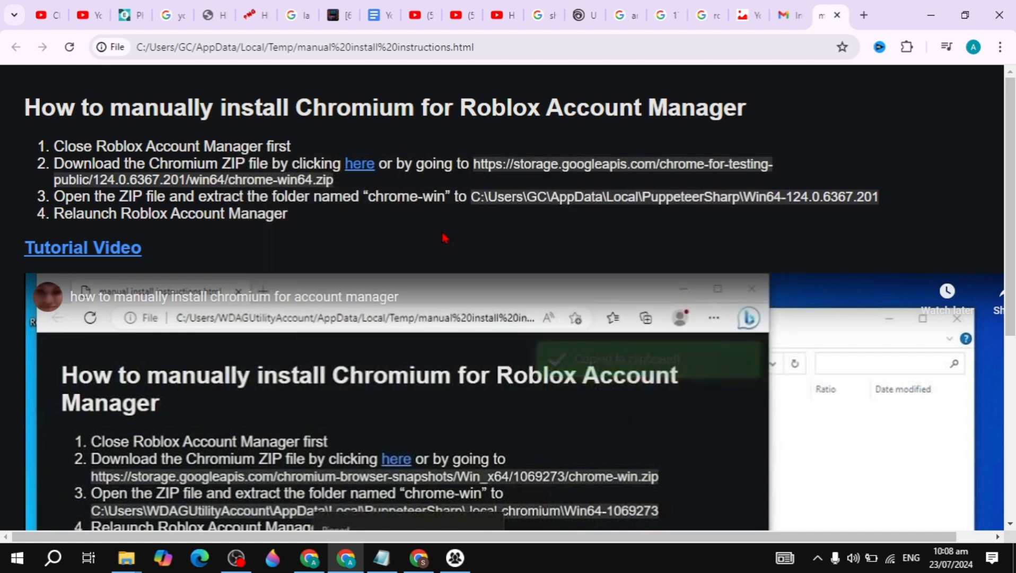
- Bring up the Windows Run dialog with Win+R over the Chrome instructions page
click(52, 558)
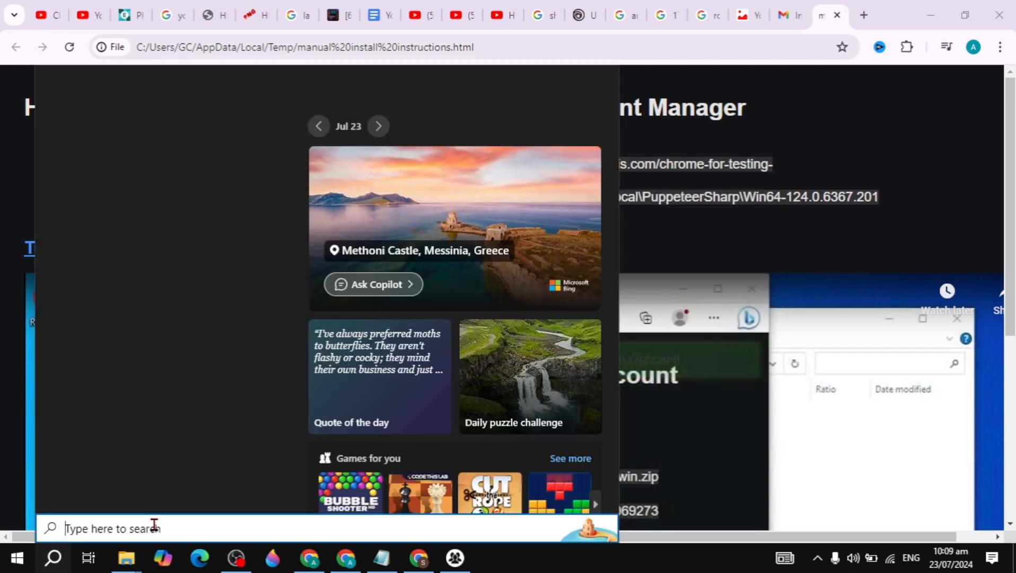
key(Win+r)
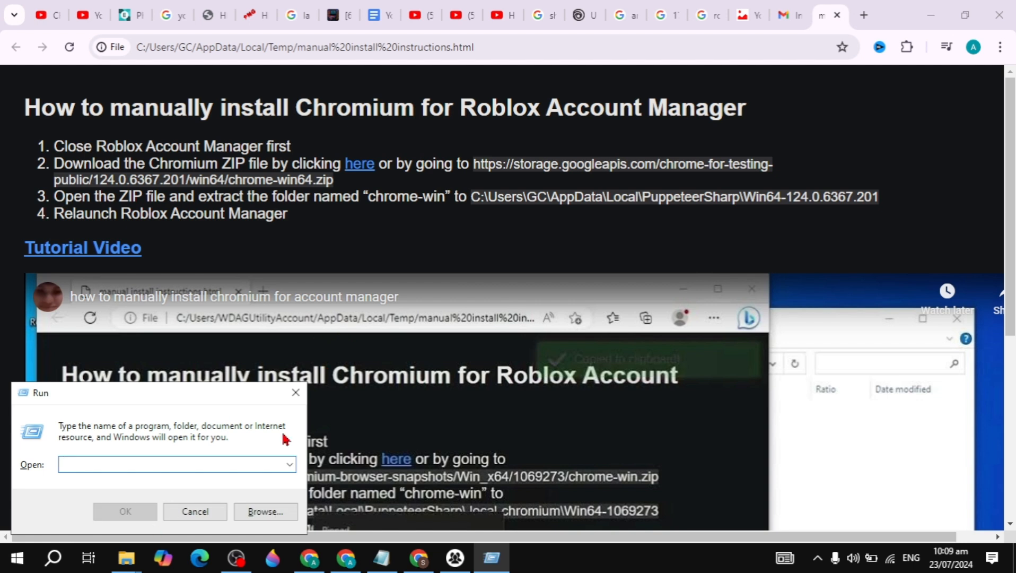
- Run %localappdata% to open the AppData Local folder in File Explorer
text(%localappdata%)
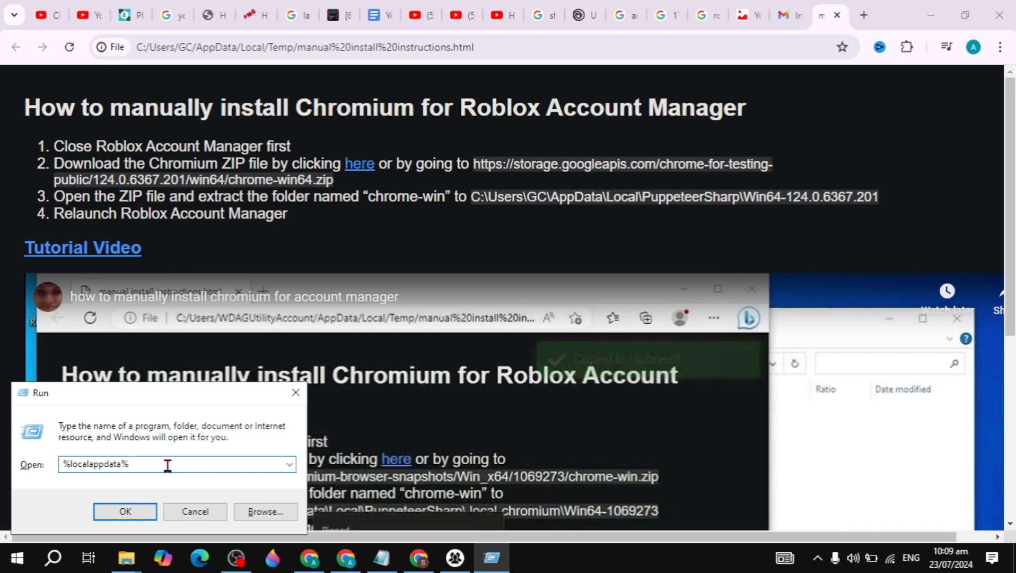
click(125, 511)
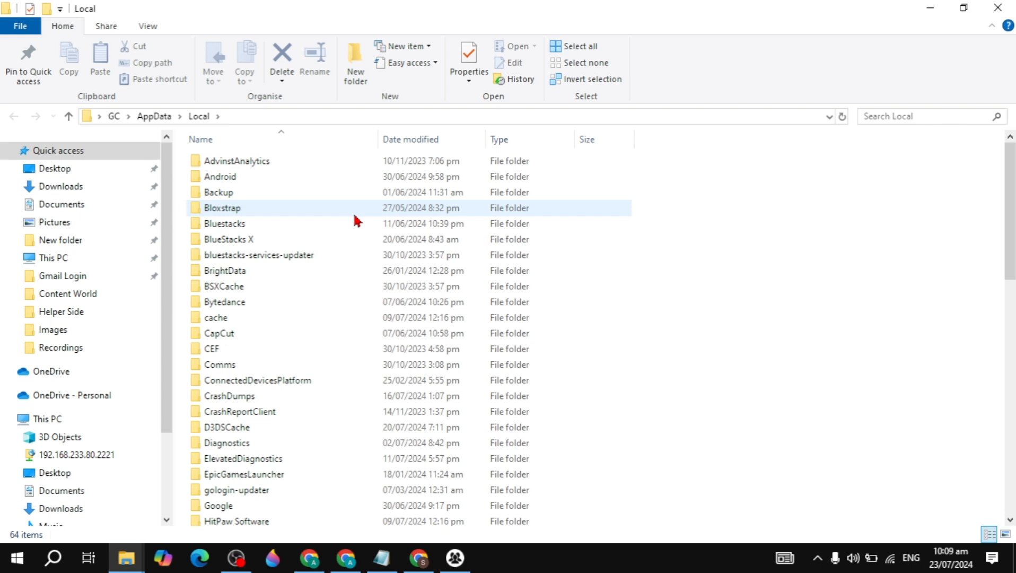
- Scroll the Local folder list down and select the PuppeteerSharp folder
scroll(down, 3)
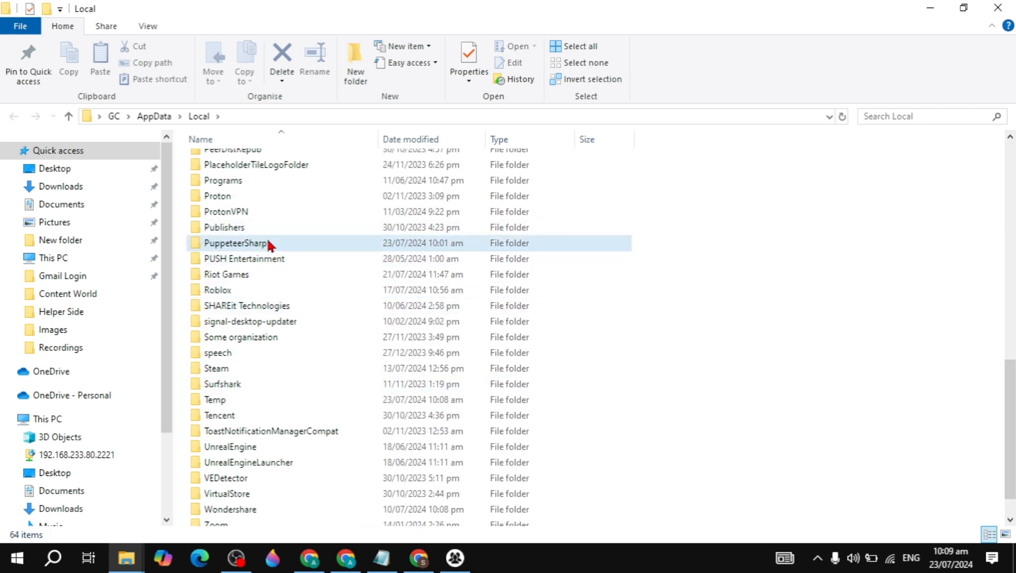
click(237, 243)
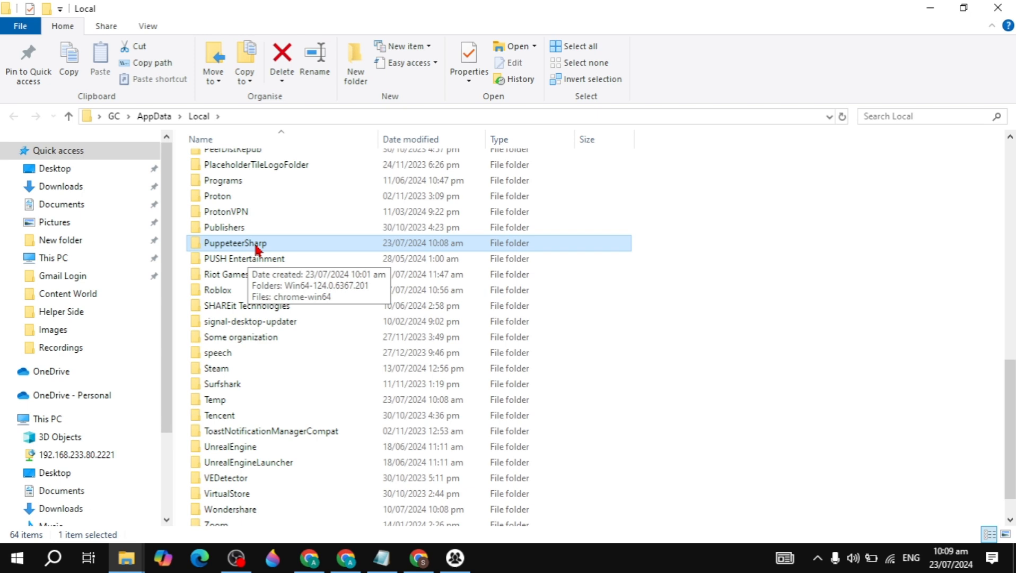
mouse_move(314, 252)
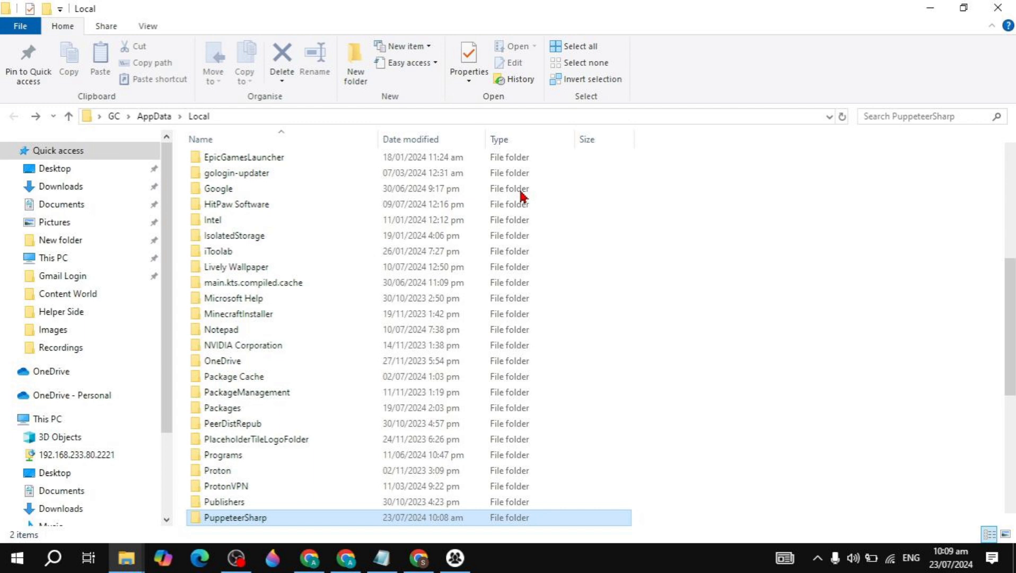
- Relaunch Roblox Account Manager from the taskbar so it starts downloading Chromium
click(455, 557)
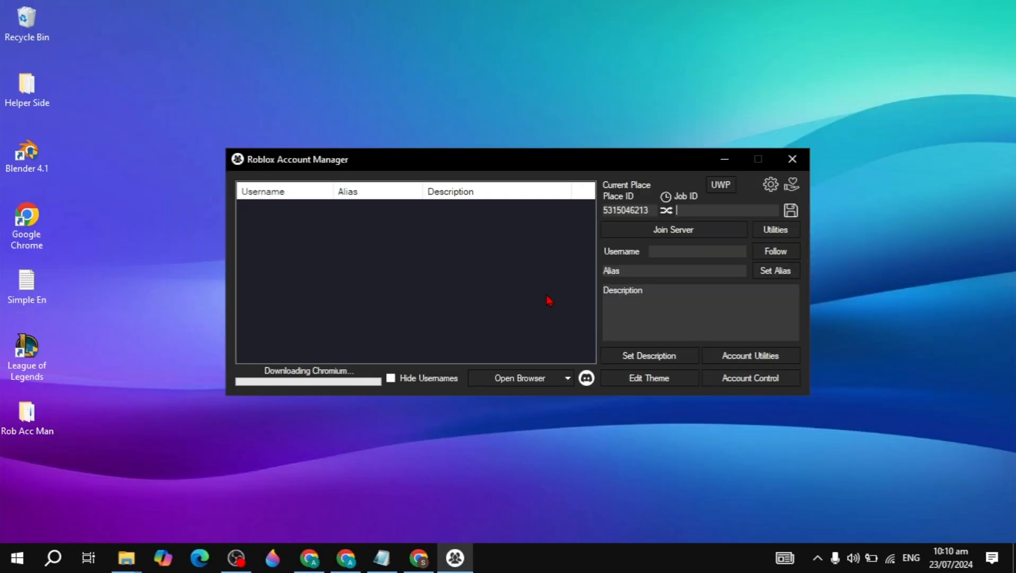
mouse_move(855, 430)
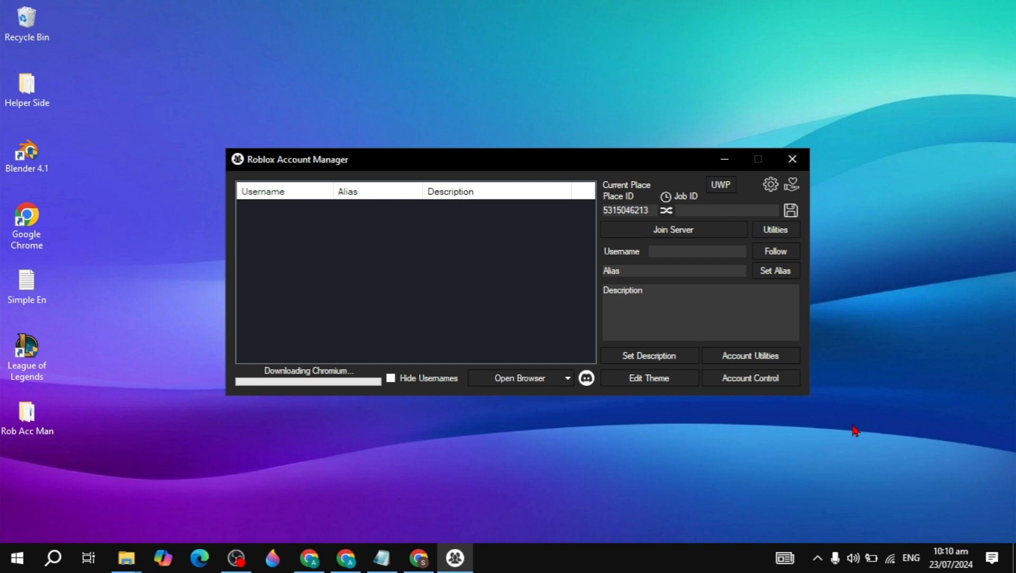
click(719, 210)
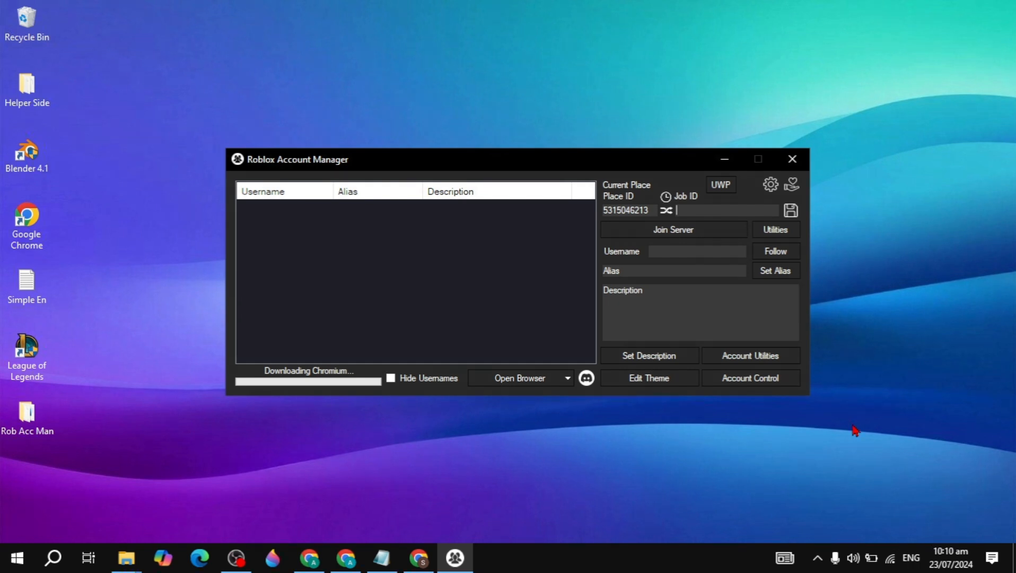